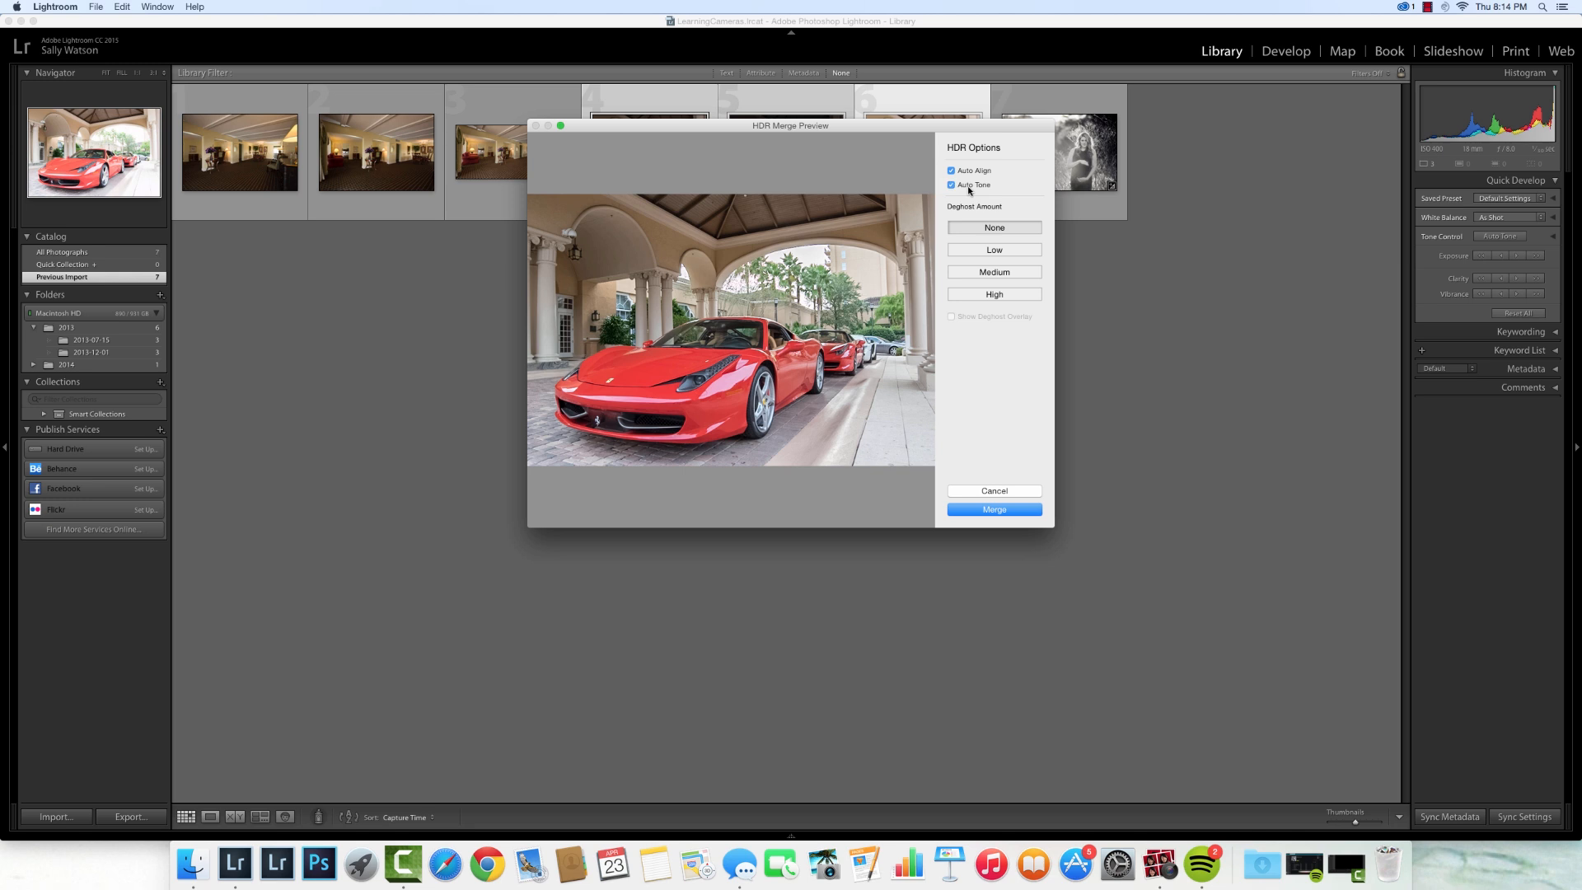
# - Merge the exposures to HDR with Auto Tone off, Auto Align on and Deghost None
pyautogui.click(949, 184)
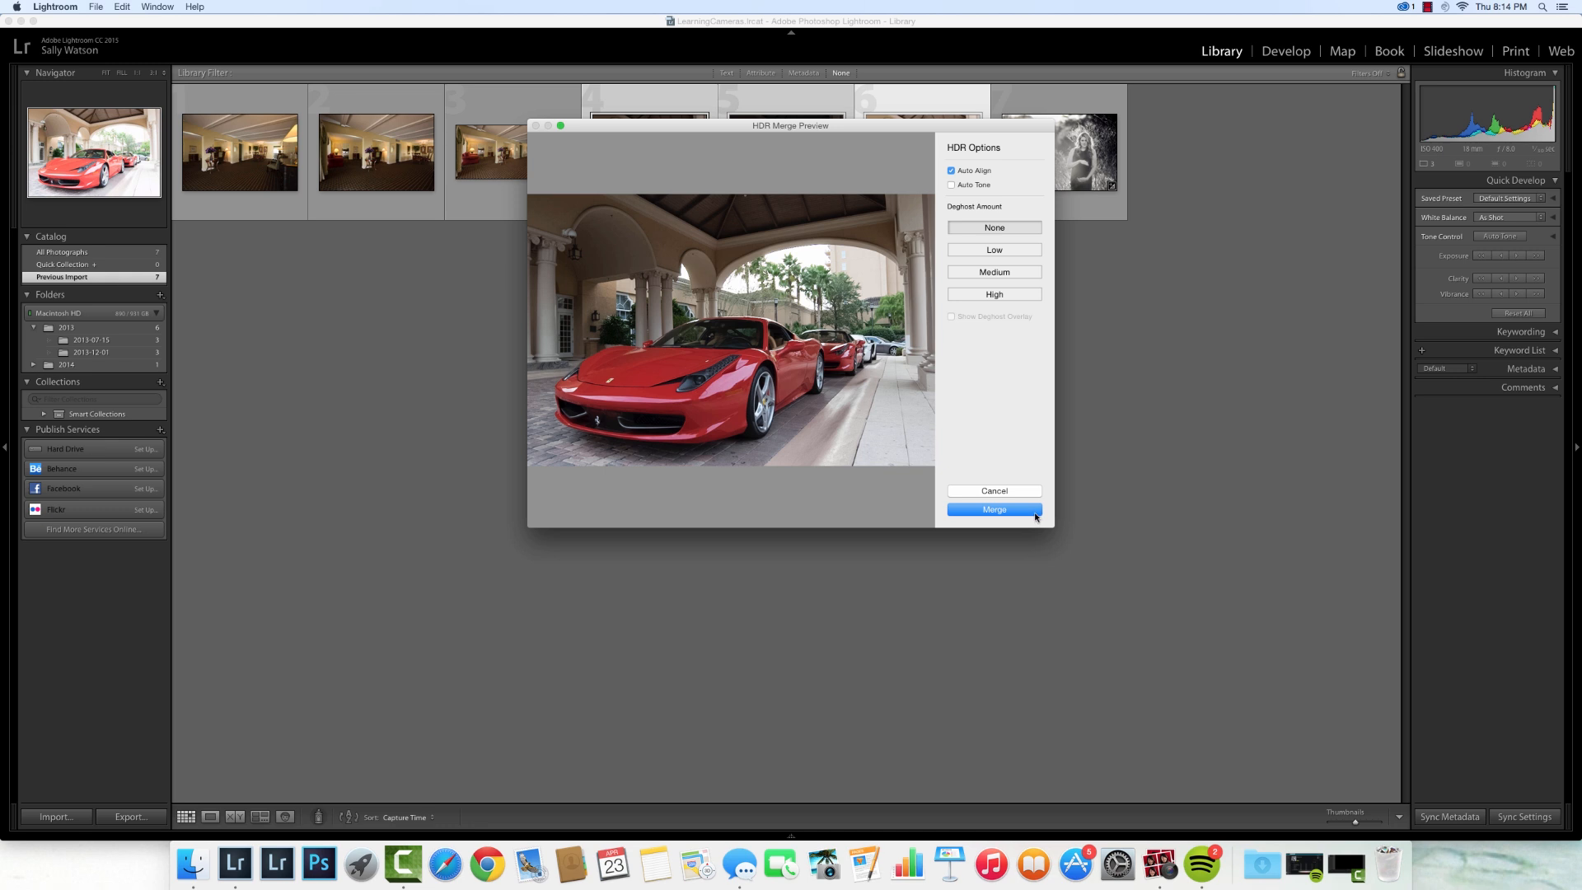
pyautogui.click(993, 508)
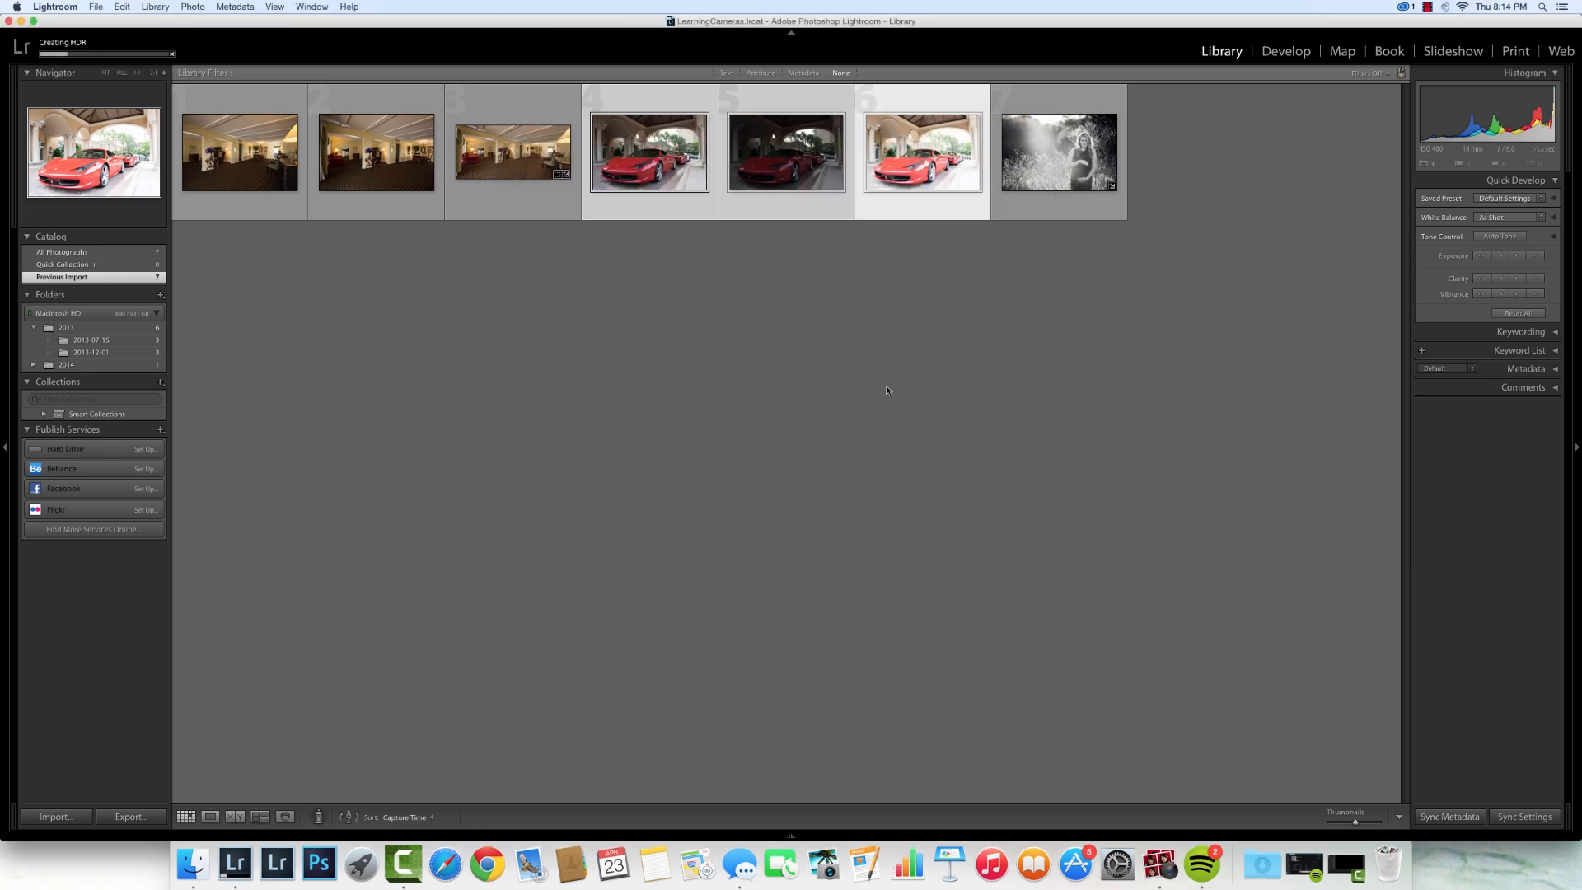
pyautogui.moveTo(877, 382)
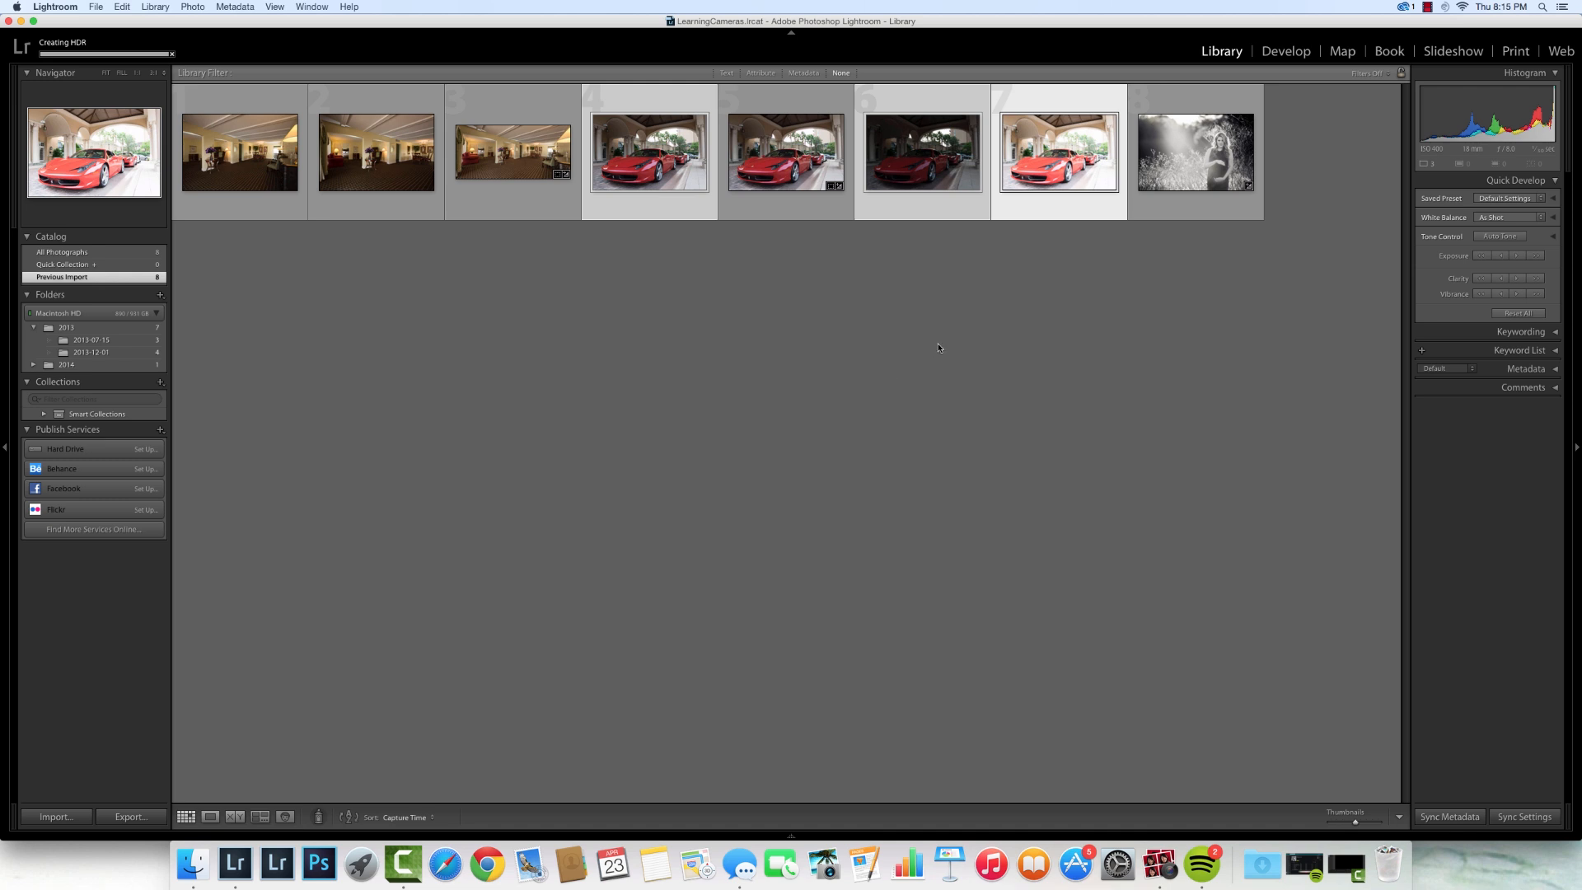
# - Deselect the photos once the merged Ferrari HDR appears in the grid
pyautogui.click(648, 153)
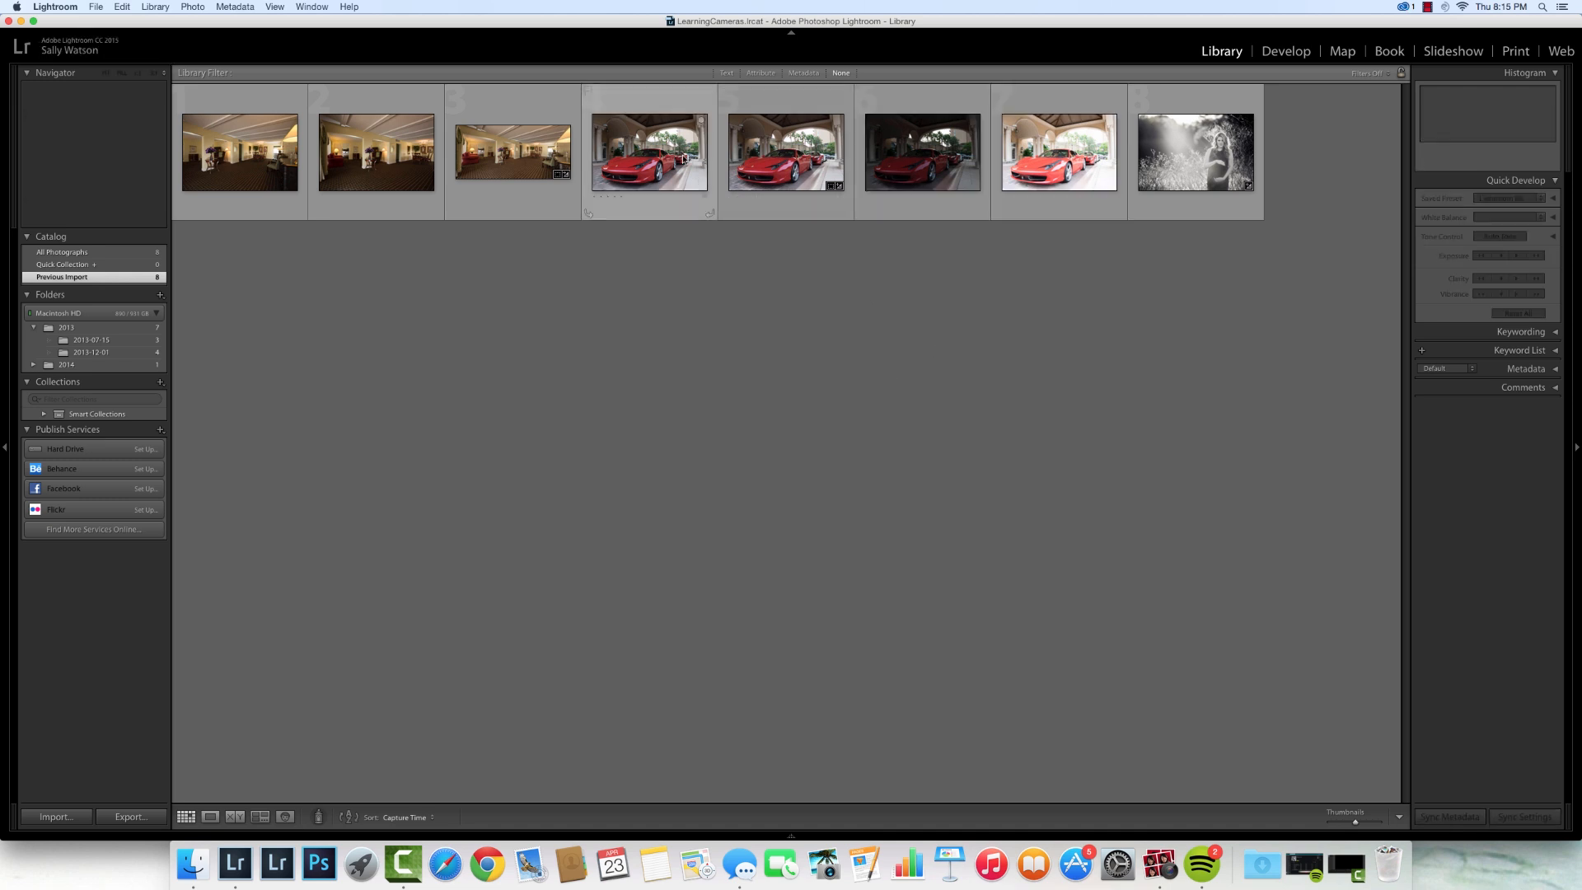